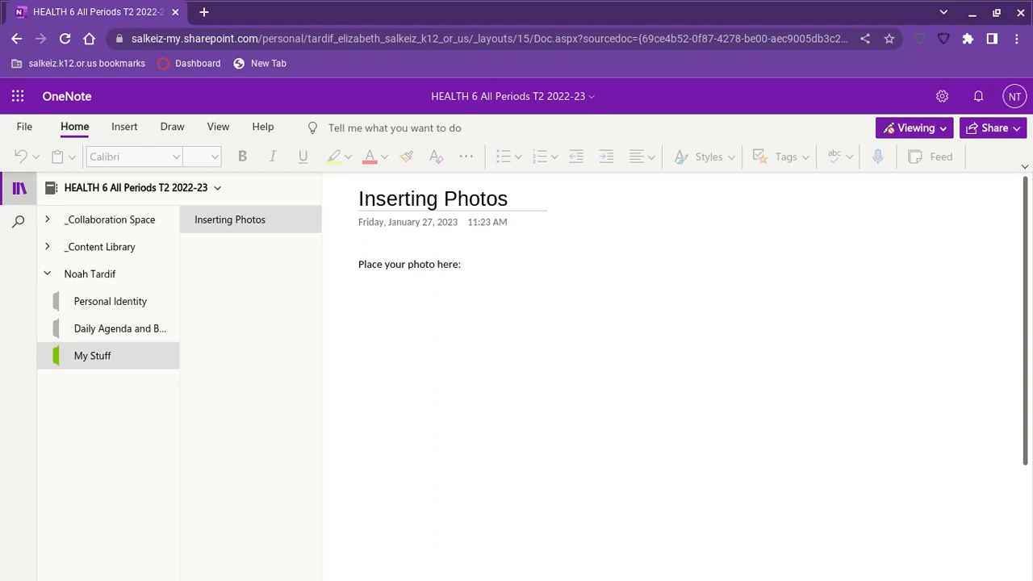
{"action": "mouse_move", "coordinate": [408, 355]}
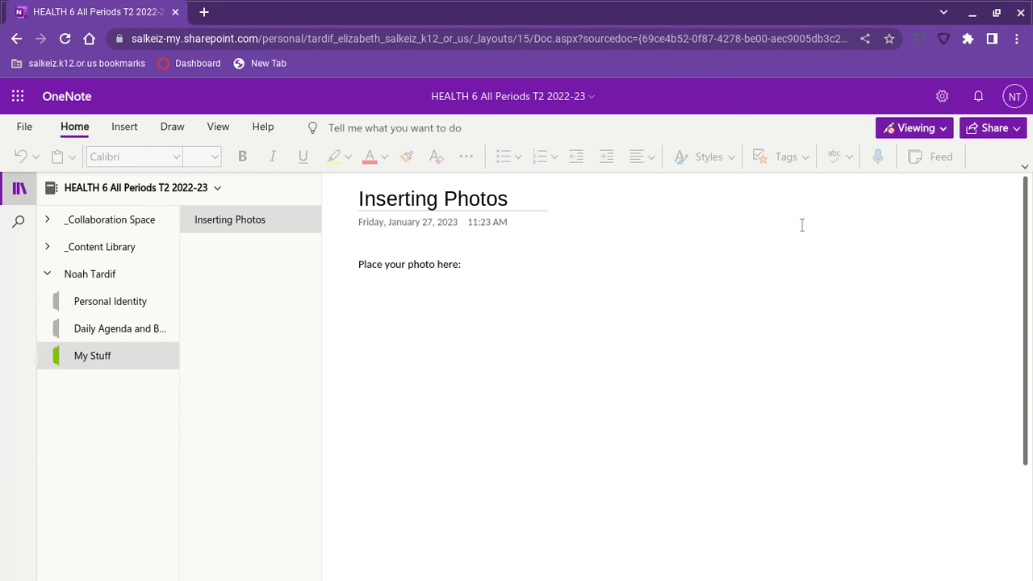
{"action": "mouse_move", "coordinate": [907, 193]}
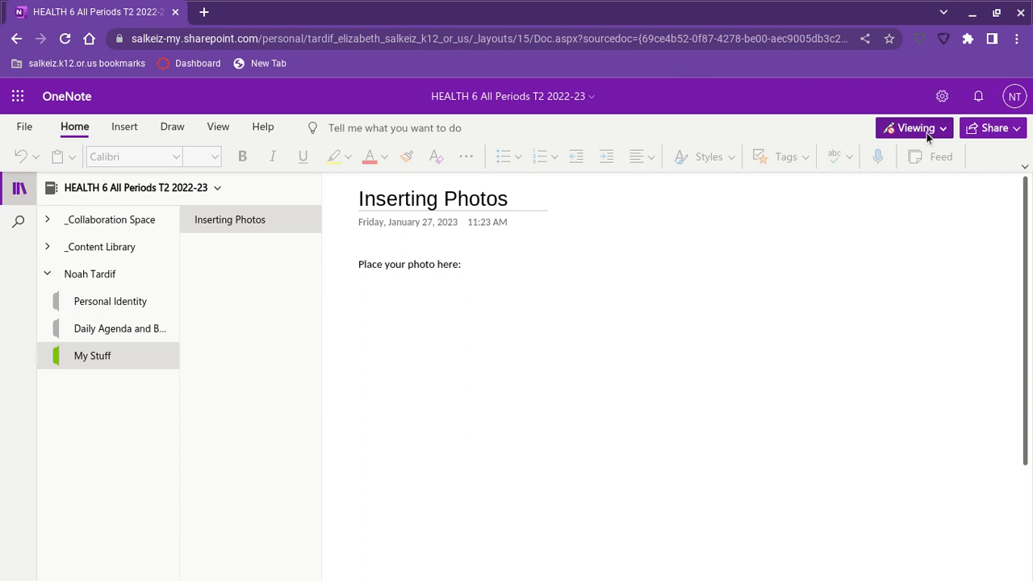
Switch the Inserting Photos page from Viewing to Editing mode
{"action": "left_click", "coordinate": [914, 127]}
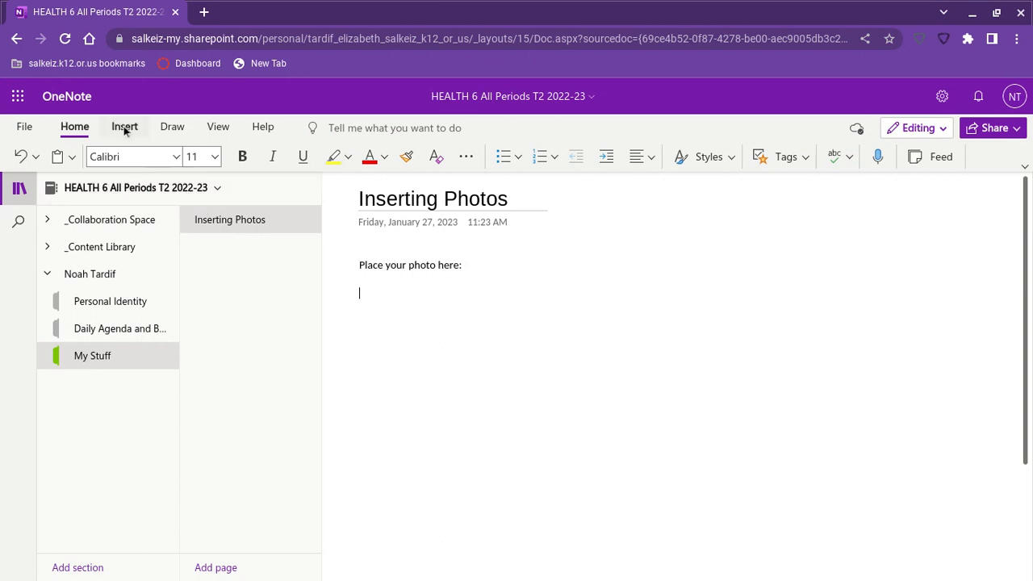
Open Picture > From Camera, see the front camera, and cancel without inserting
{"action": "left_click", "coordinate": [124, 127]}
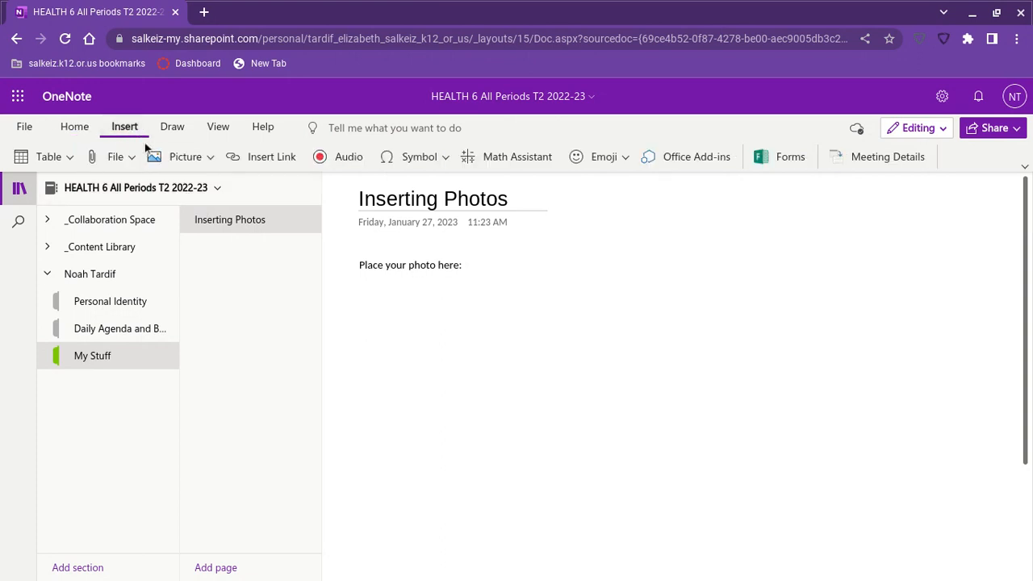
{"action": "left_click", "coordinate": [185, 157]}
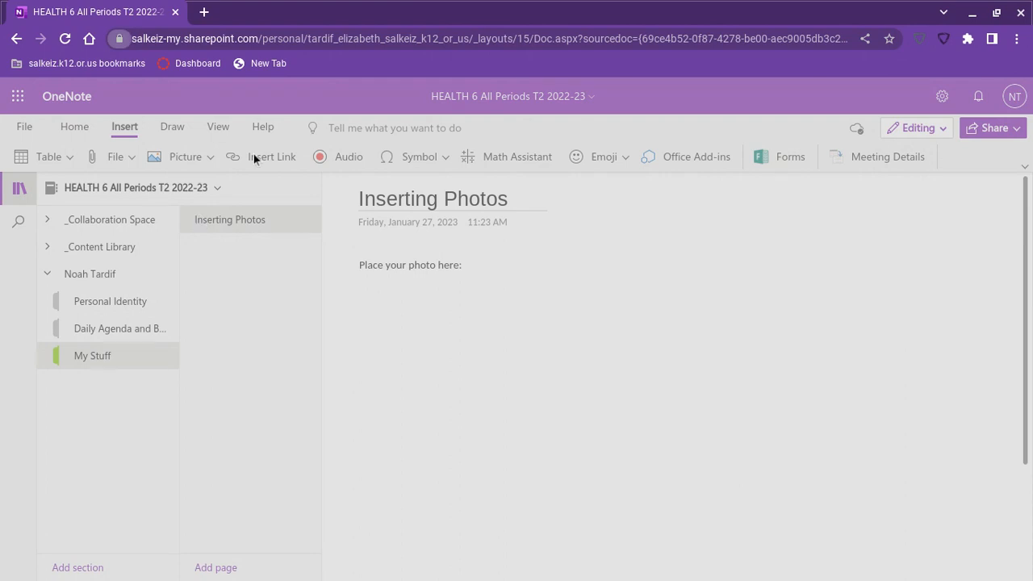
{"action": "left_click", "coordinate": [185, 157]}
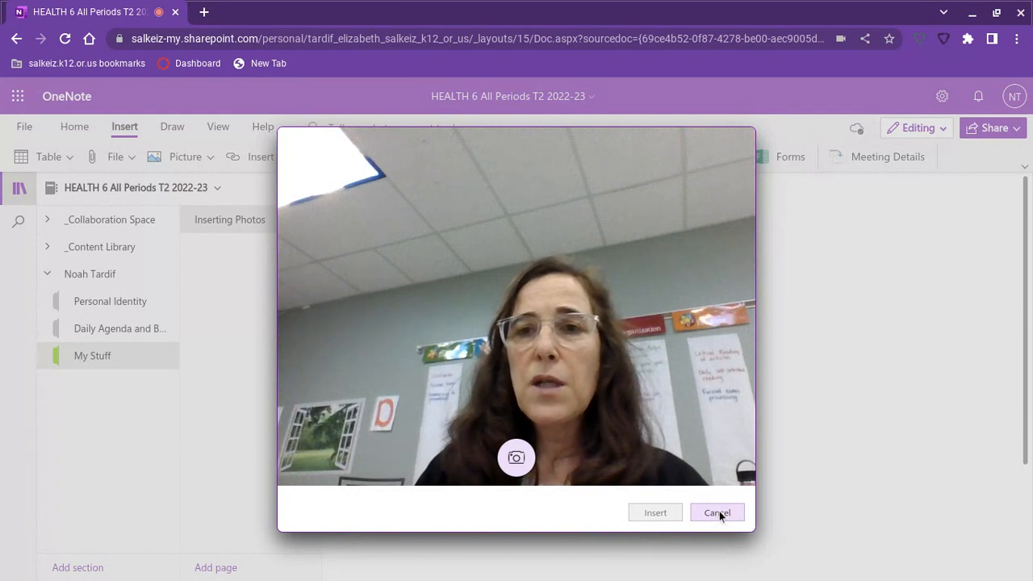
{"action": "left_click", "coordinate": [716, 512]}
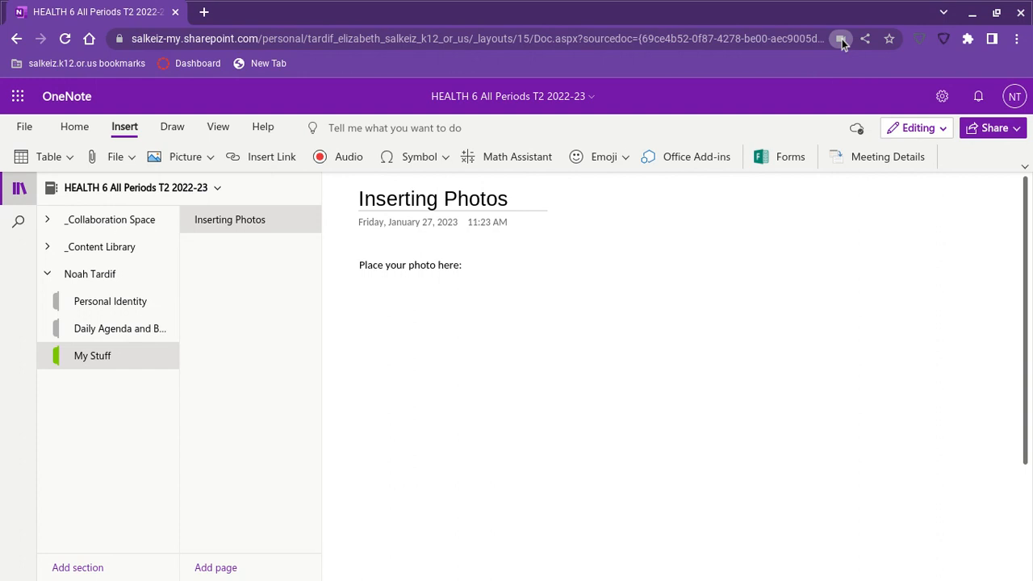
{"action": "mouse_move", "coordinate": [880, 56]}
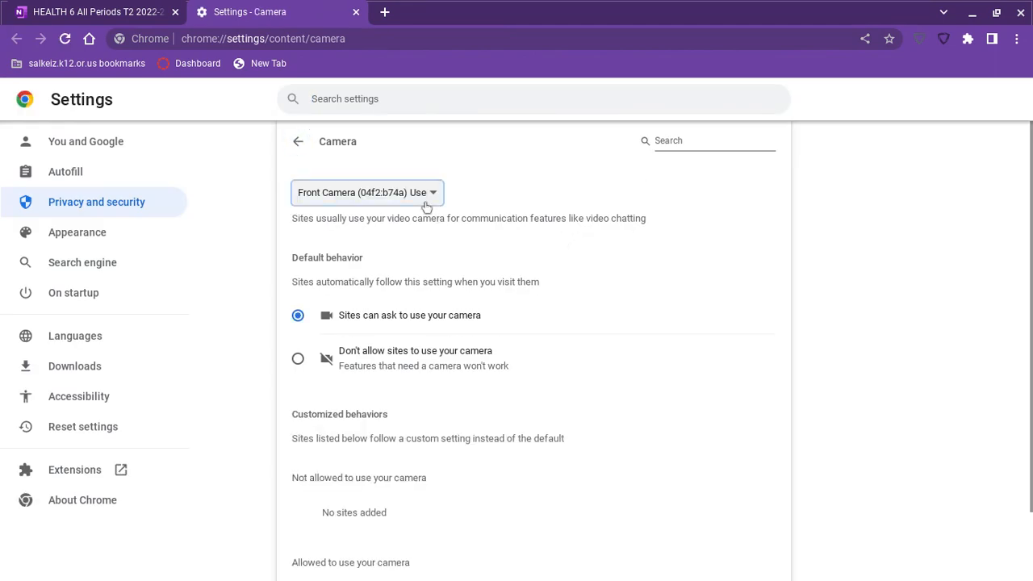
Set Chrome's site camera to Back Camera and return to the OneNote tab
{"action": "left_click", "coordinate": [367, 192]}
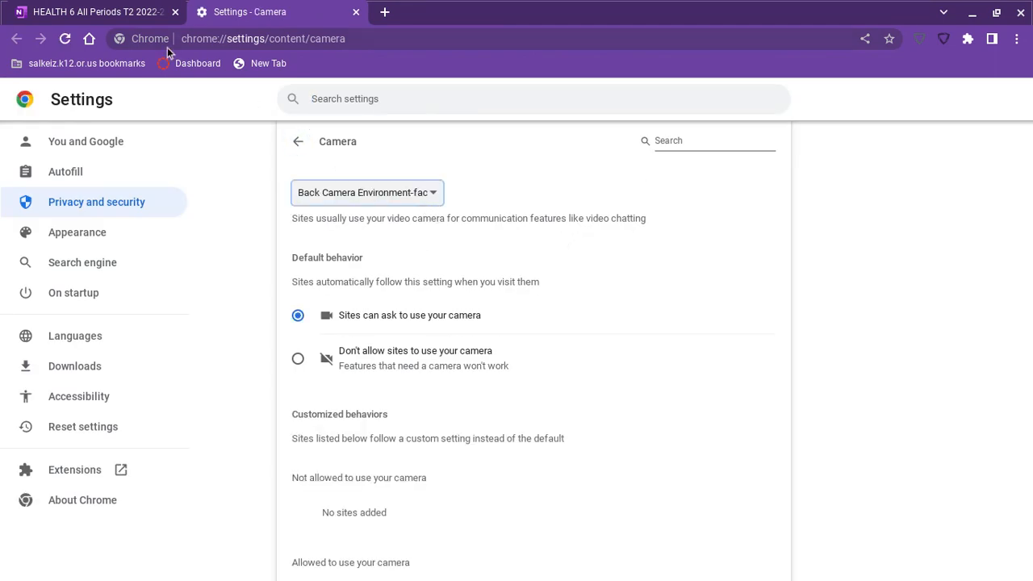
{"action": "left_click", "coordinate": [97, 11]}
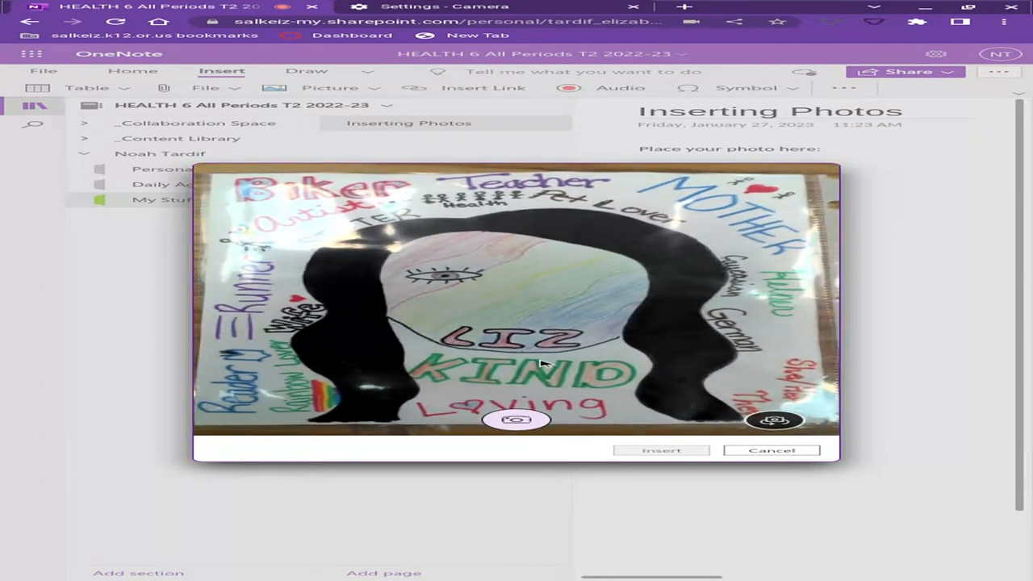
Take a back-camera photo of the LIZ KIND poster
{"action": "left_click", "coordinate": [517, 419]}
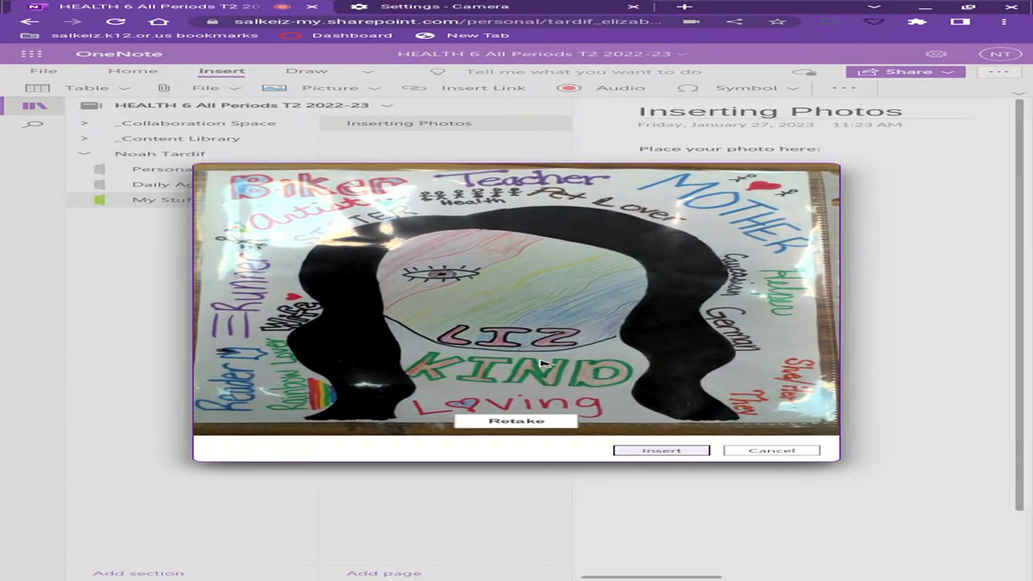
Insert the poster photo below 'Place your photo here:' and place the cursor beneath it
{"action": "left_click", "coordinate": [770, 450]}
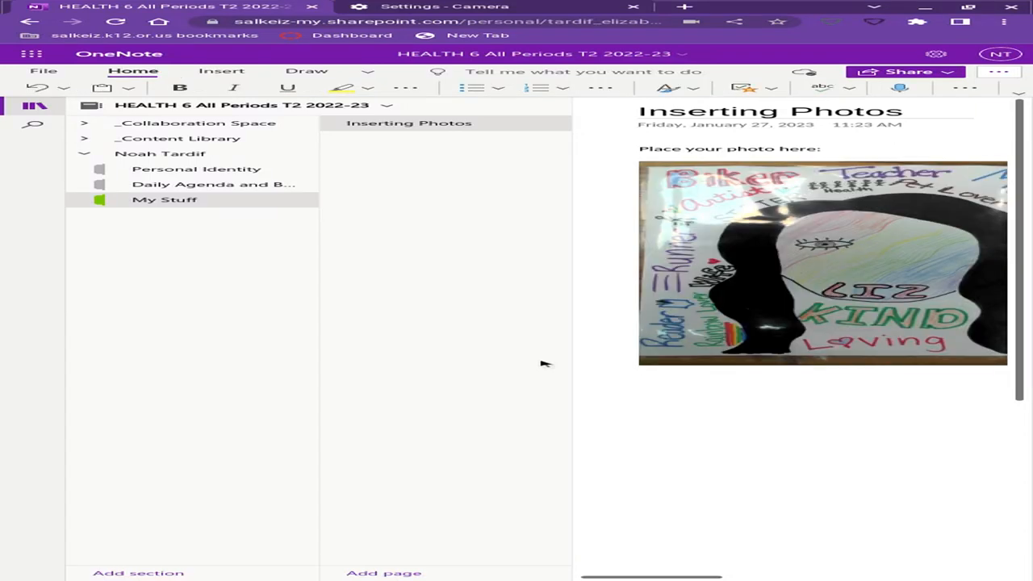
{"action": "left_click", "coordinate": [639, 368]}
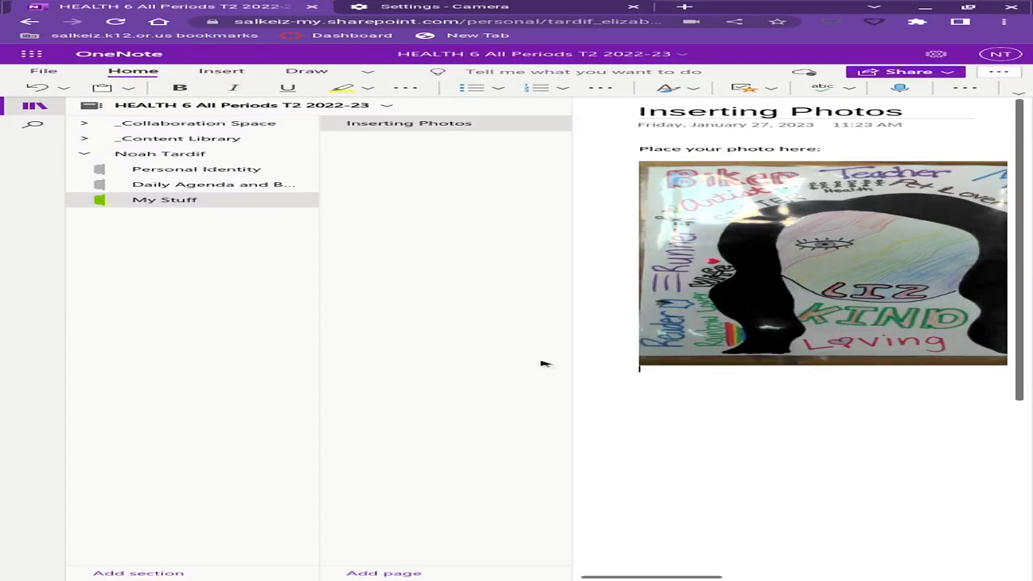
{"action": "scroll", "scroll_direction": "down", "scroll_amount": 3}
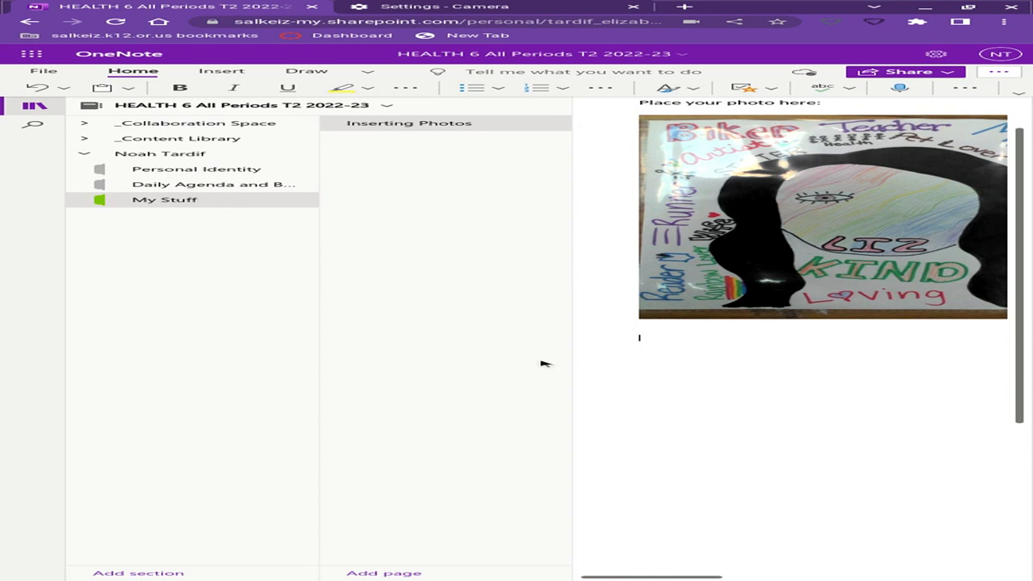
Photograph the handwritten tutorial notes with the camera and insert them below the poster
{"action": "left_click", "coordinate": [329, 87]}
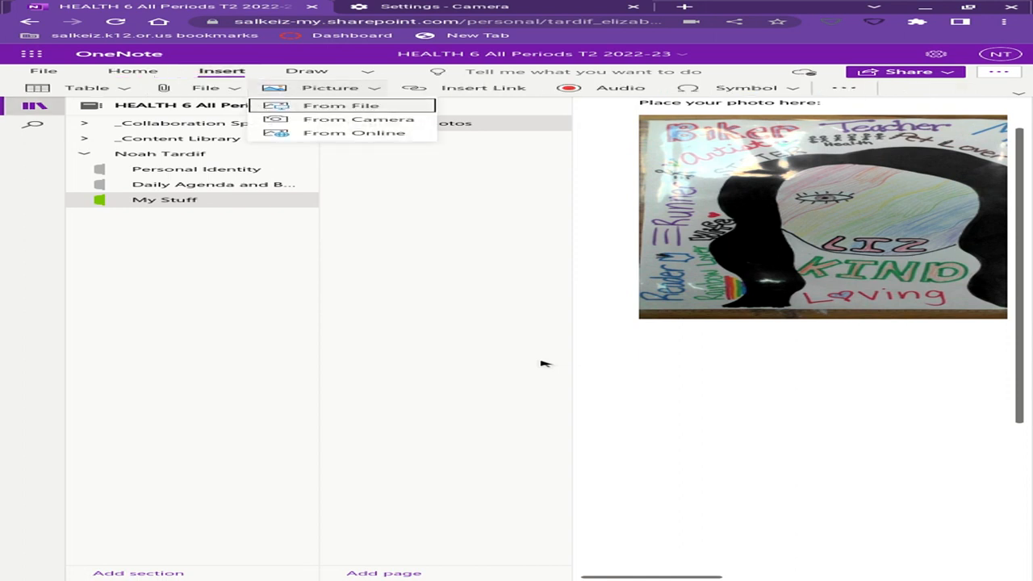
{"action": "left_click", "coordinate": [359, 118]}
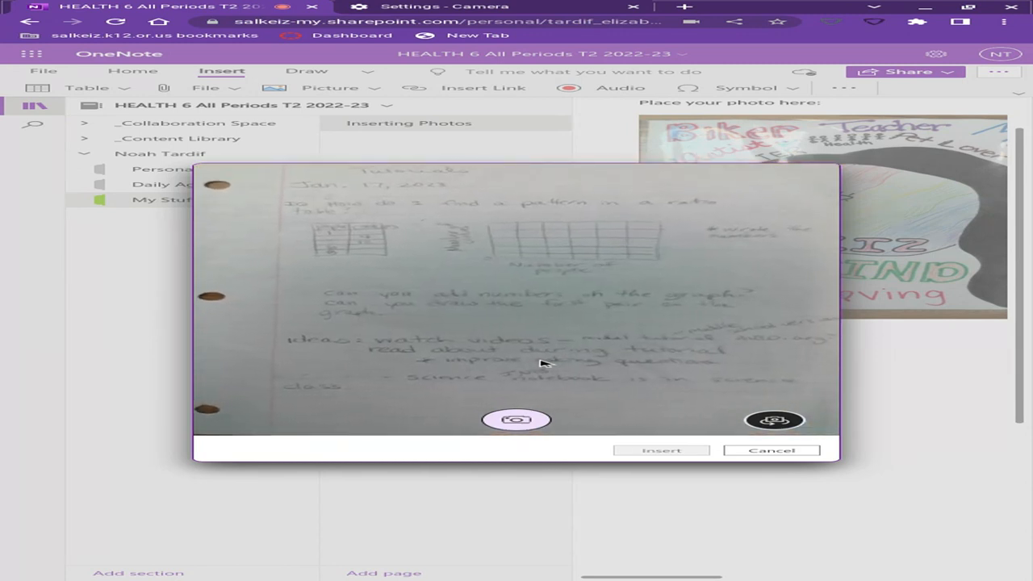
{"action": "left_click", "coordinate": [516, 420]}
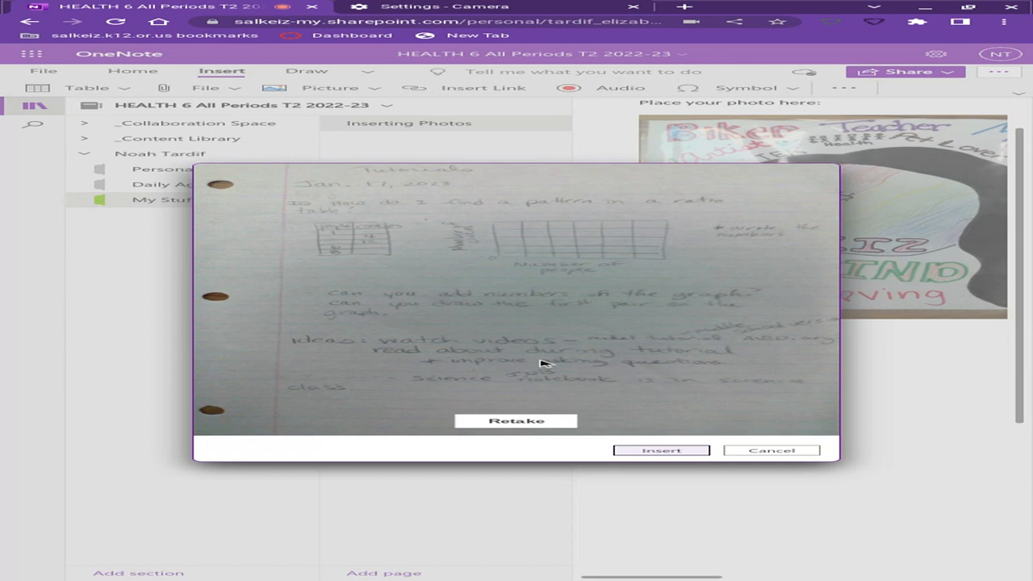
{"action": "left_click", "coordinate": [661, 450]}
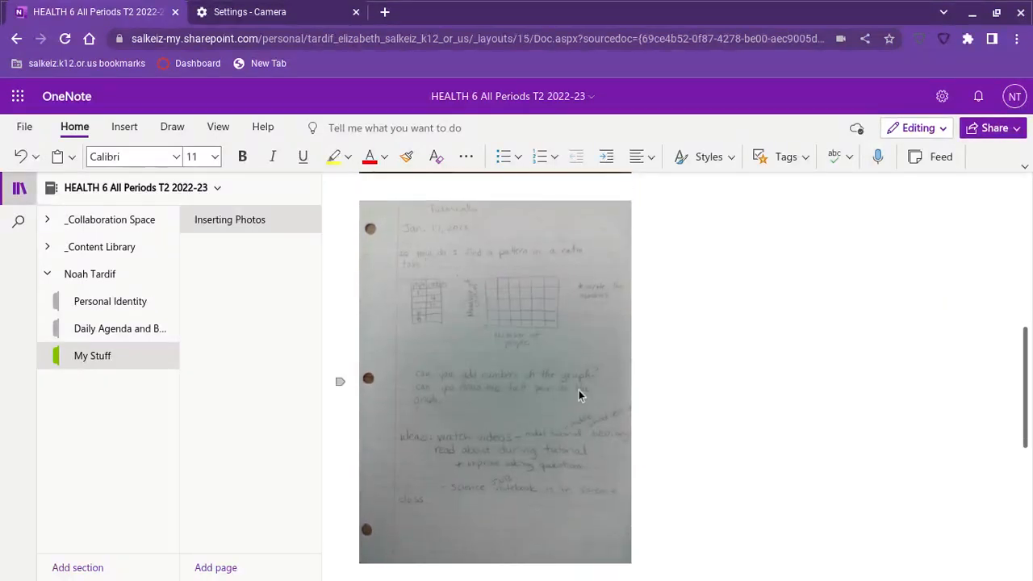
Select the handwritten notes photo and enlarge it wider than the poster photo
{"action": "left_click", "coordinate": [494, 379]}
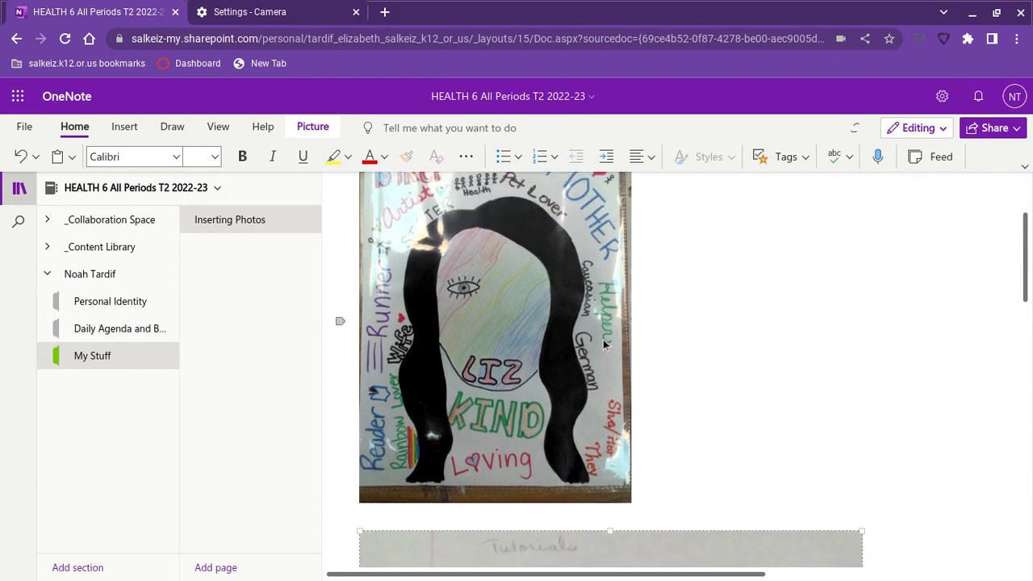
{"action": "mouse_move", "coordinate": [544, 355]}
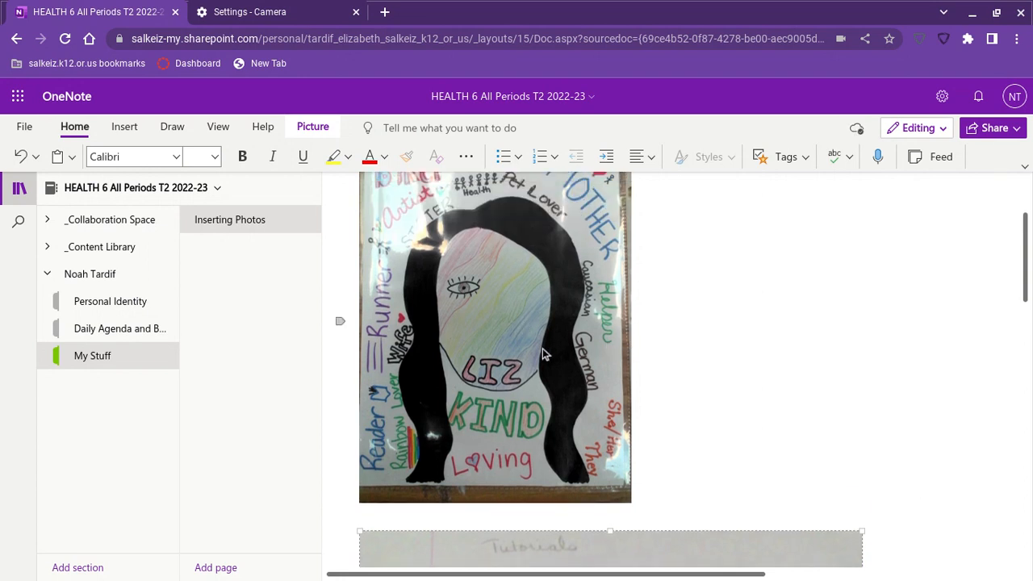